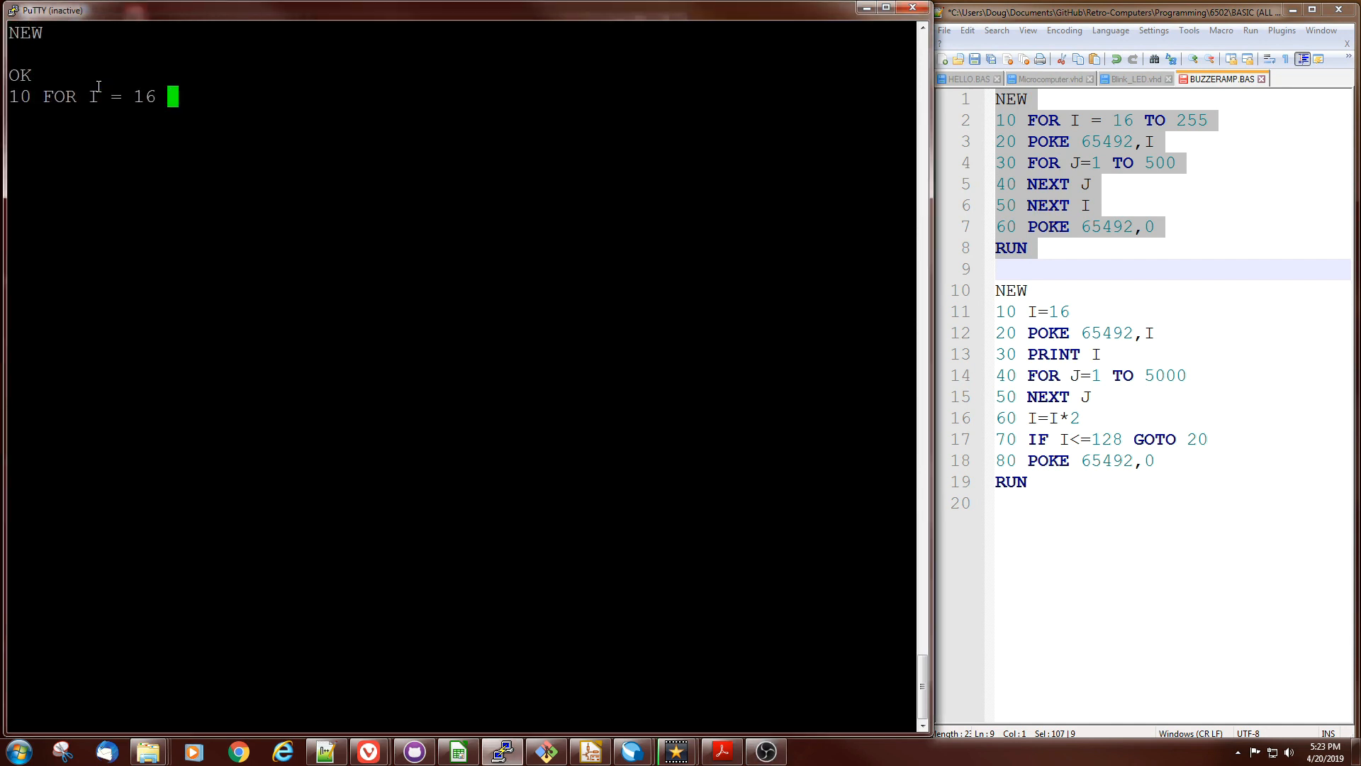
- Enter the six-line FOR ... TO 255 rising-tone POKE program in PuTTY and run it
type("TO 255")
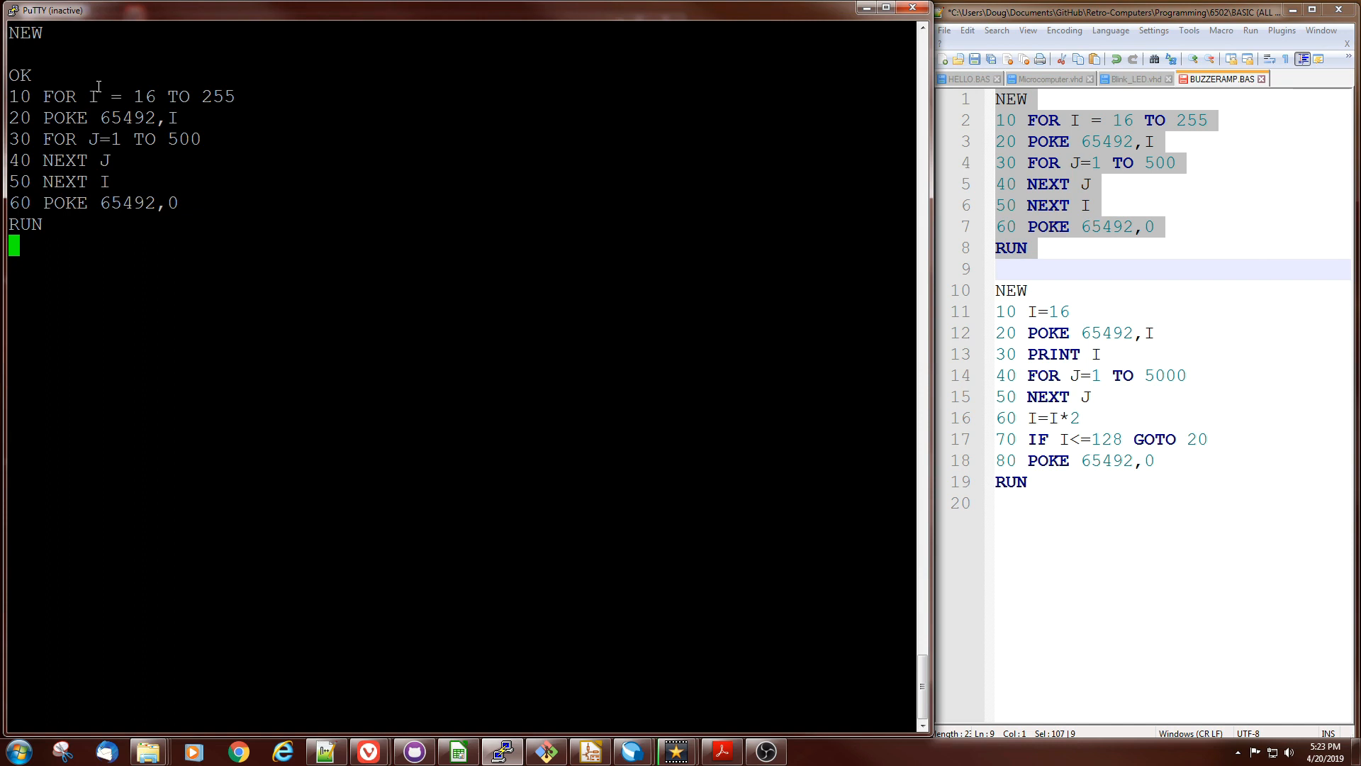
mouse_move(1037, 224)
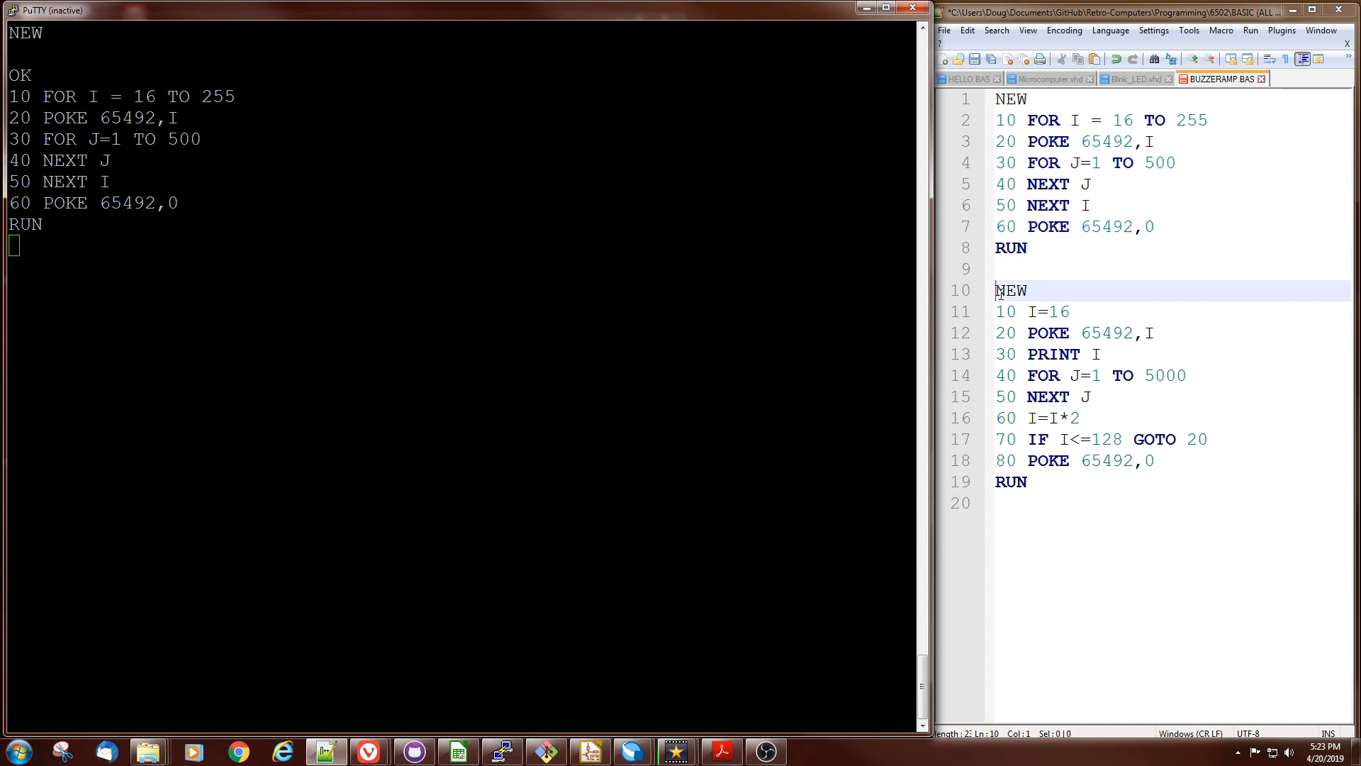
left_click_drag(995, 289, 998, 497)
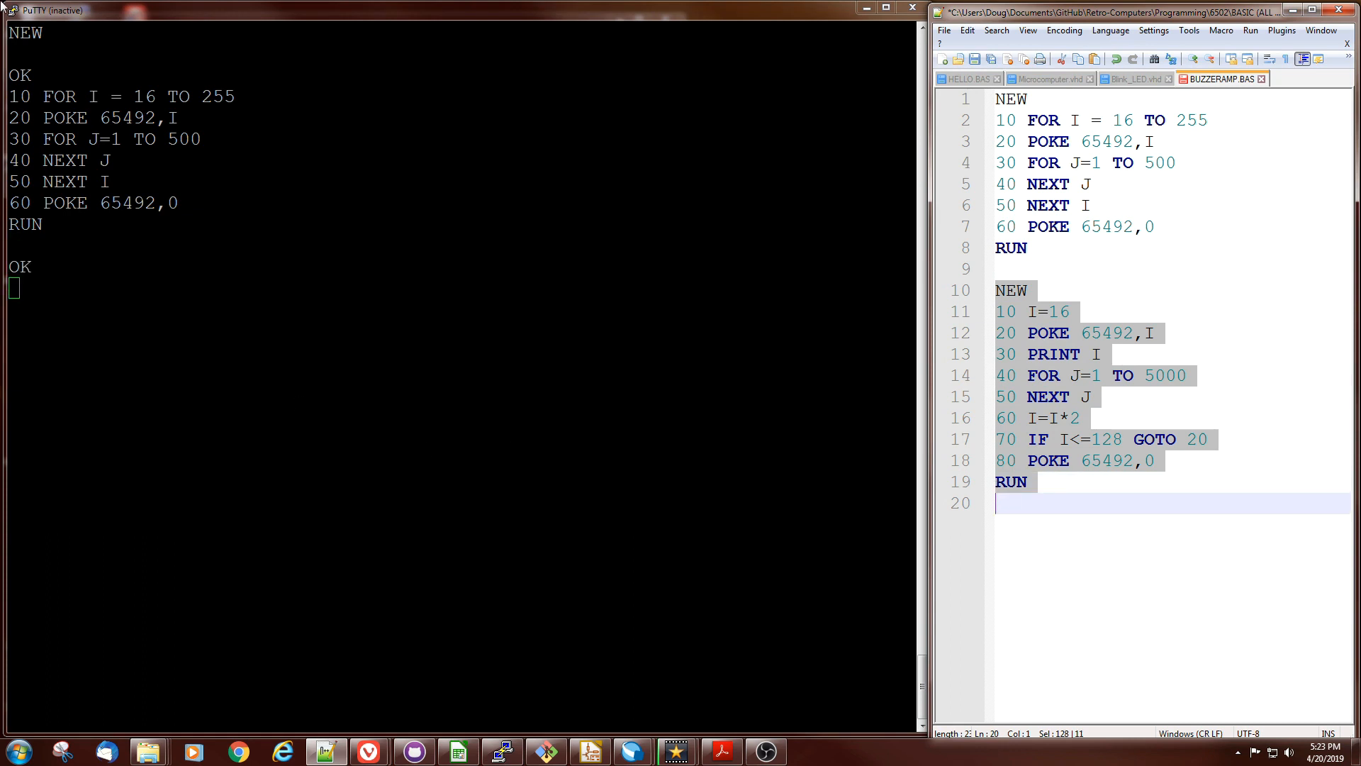
- Paste the doubling program, clear it with NEW after the ?SN ERROR, and recopy it
left_click(12, 9)
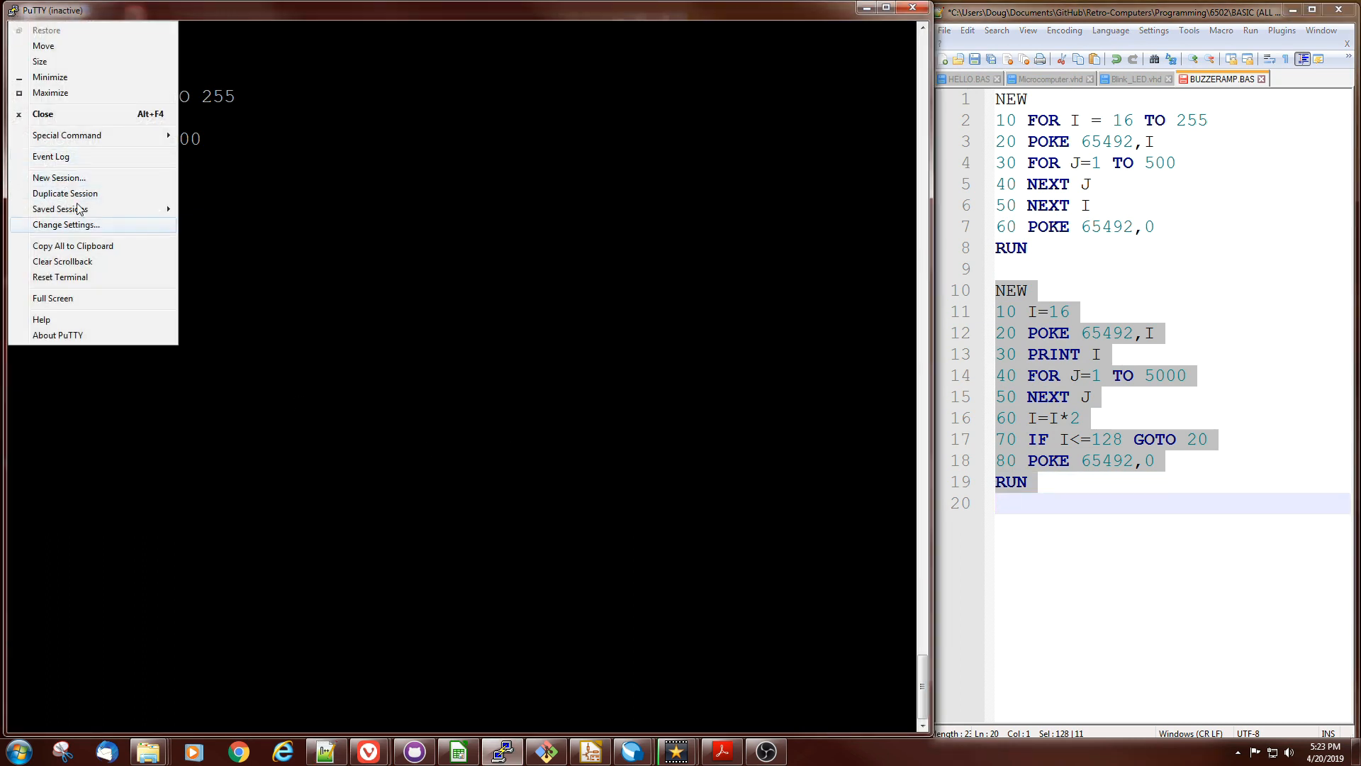
mouse_move(61, 208)
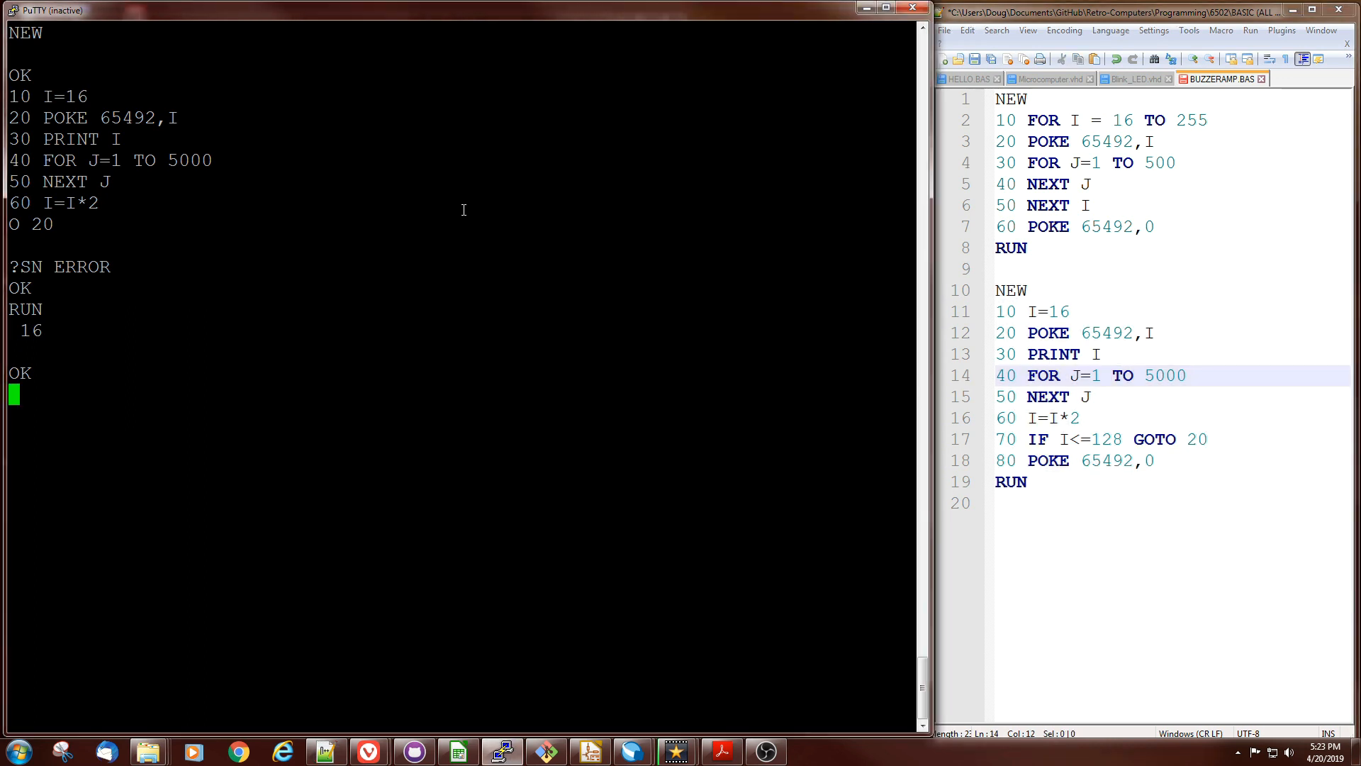
type("NEW")
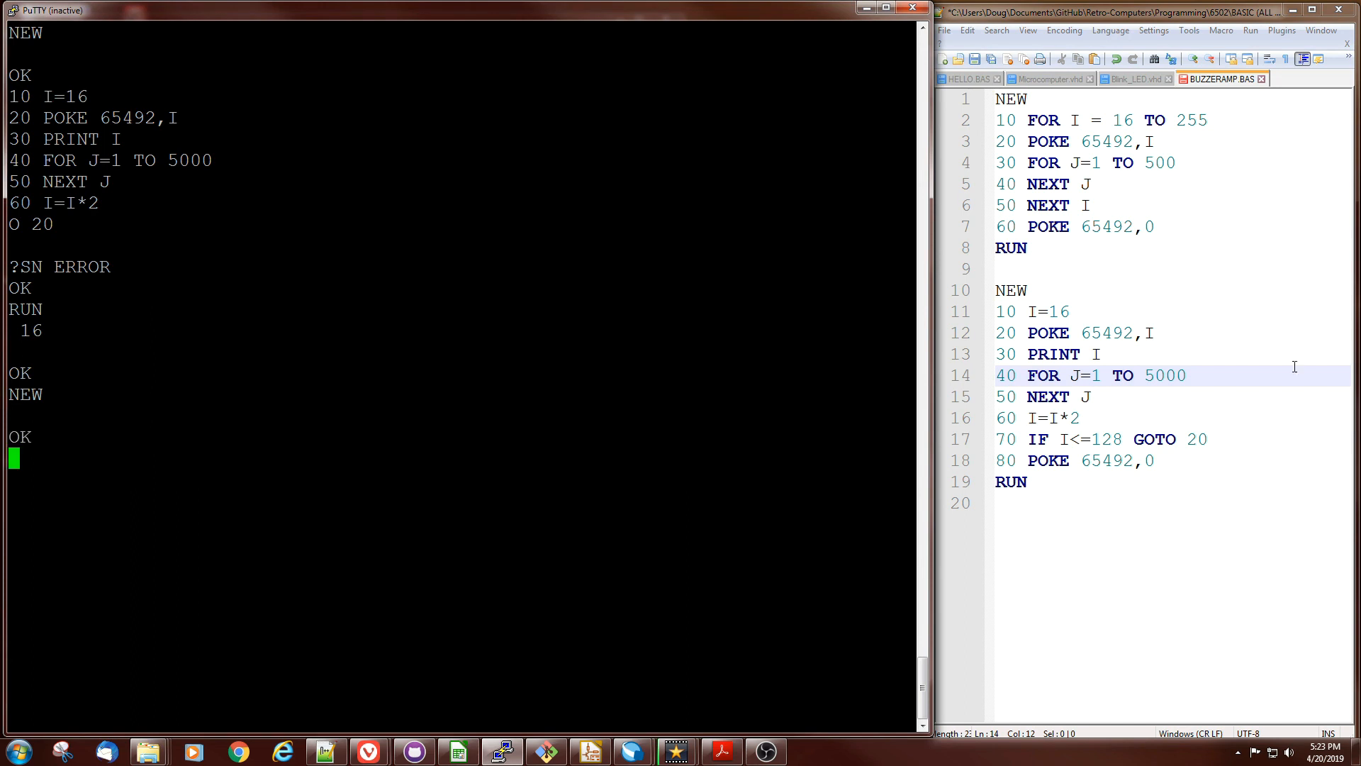
left_click(1028, 311)
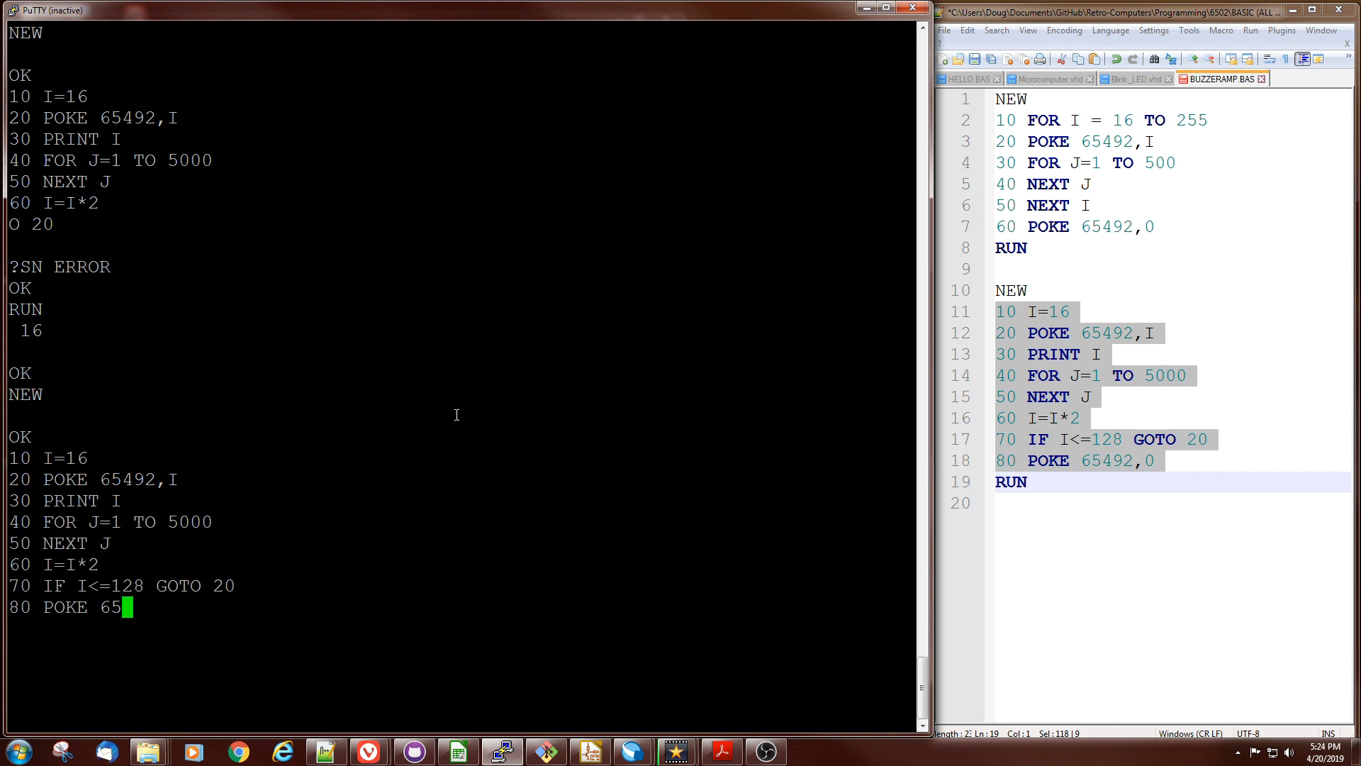
- Run the doubling program, change line 40's loop to 10000, and rerun it
type("492,0")
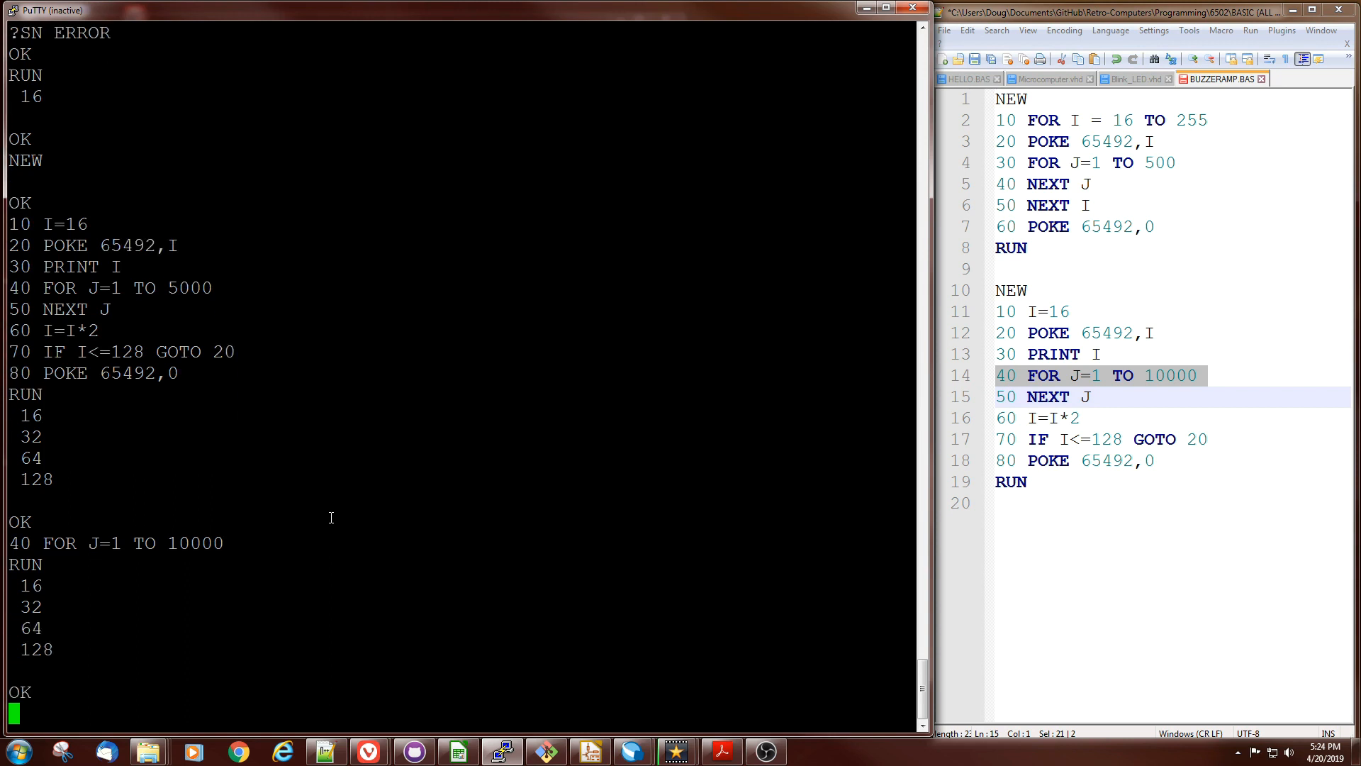
mouse_move(836, 537)
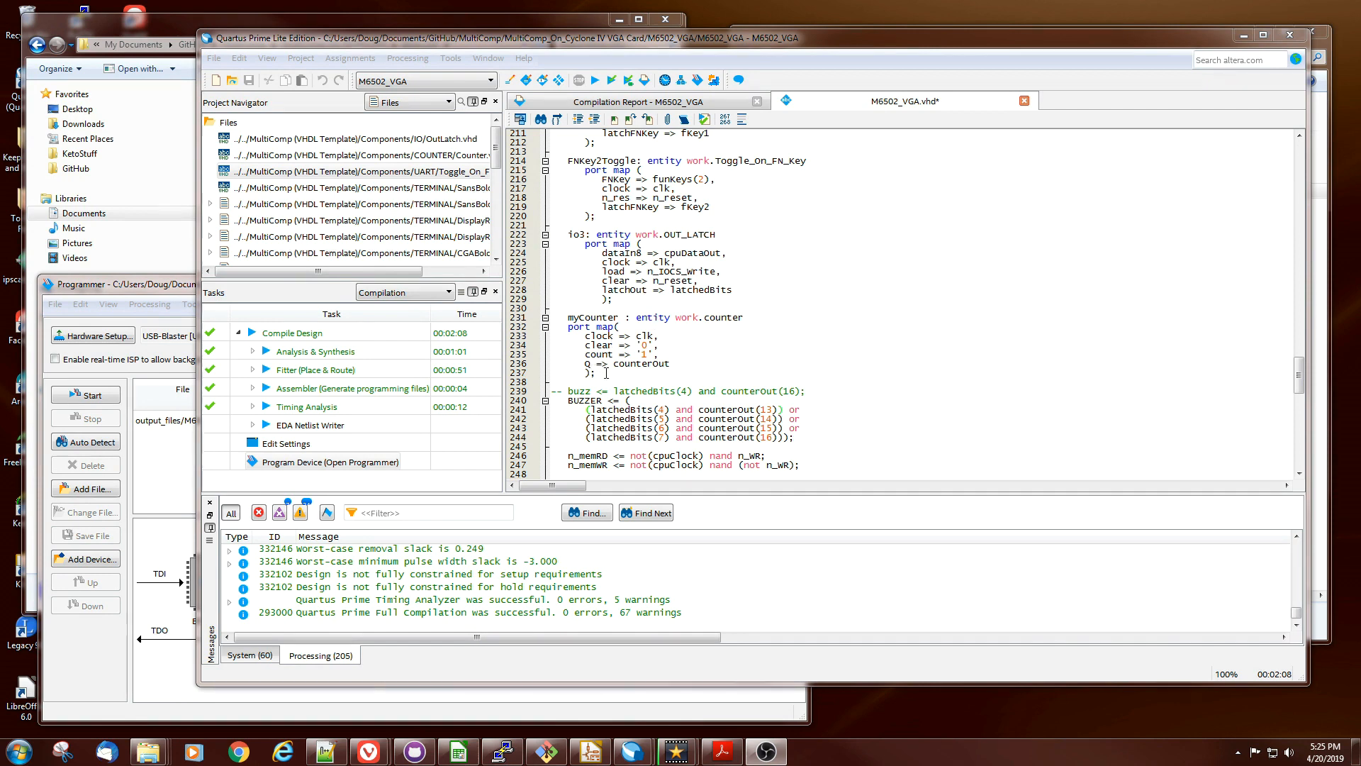
- Highlight the myCounter instance and latchedBits BUZZER logic, and open Counter.vhd
left_click_drag(564, 317, 660, 363)
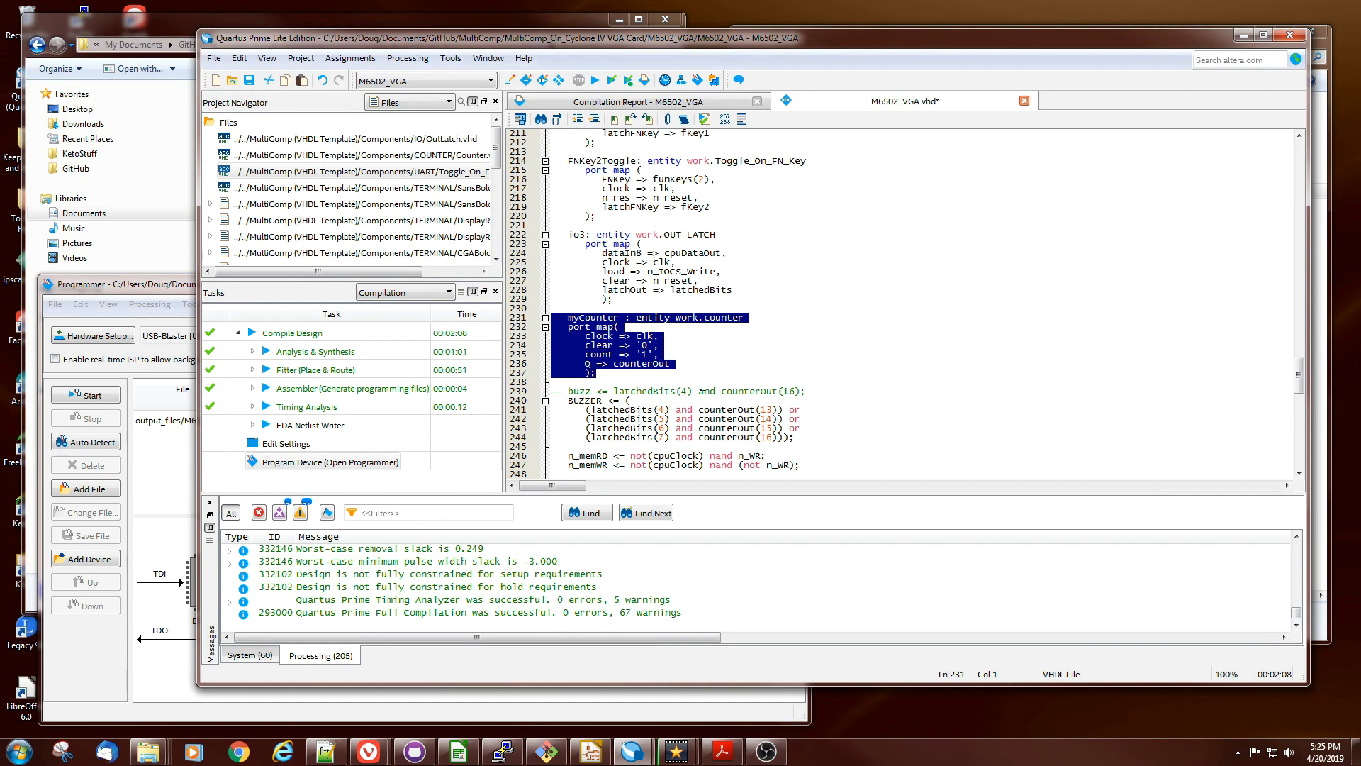
left_click(581, 399)
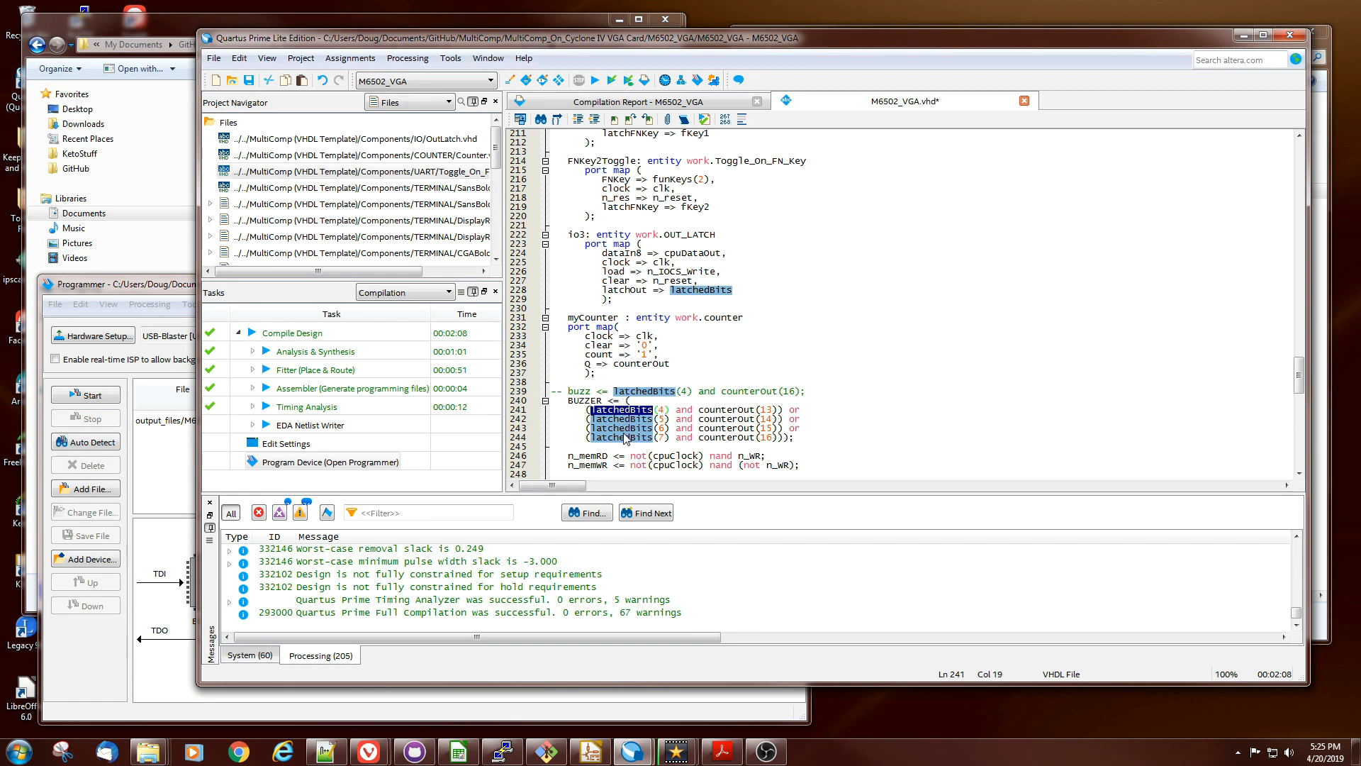
left_click(621, 428)
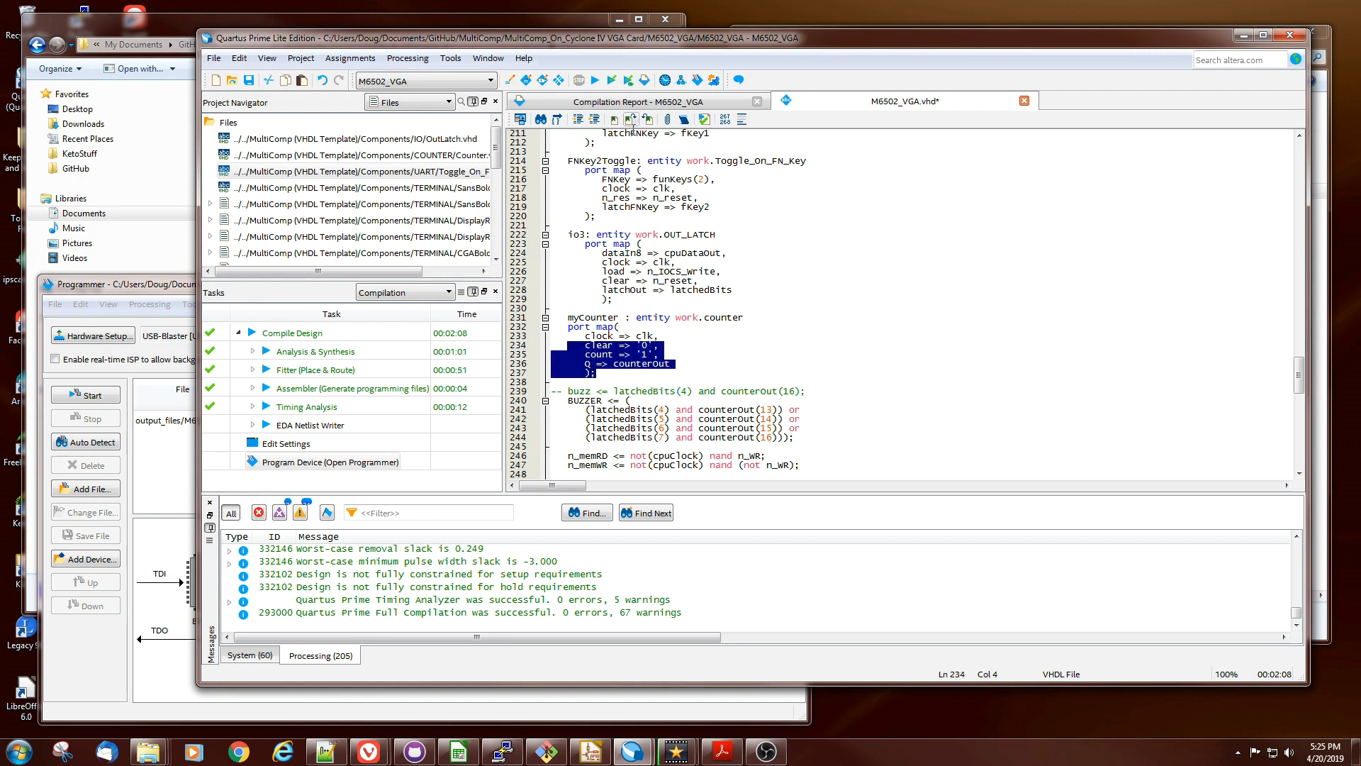
left_click(356, 155)
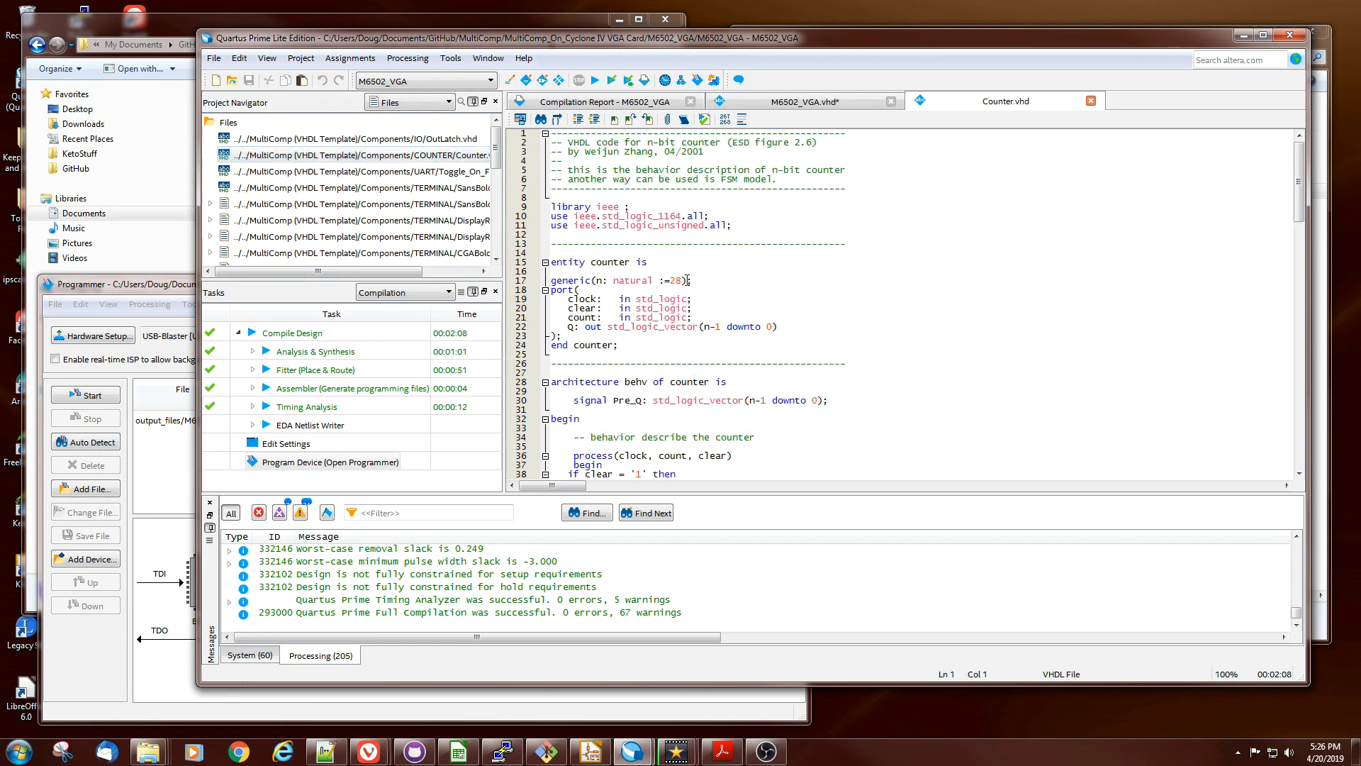
- Point out Counter.vhd's 28-bit width and scroll to its behavioural architecture
left_click(695, 264)
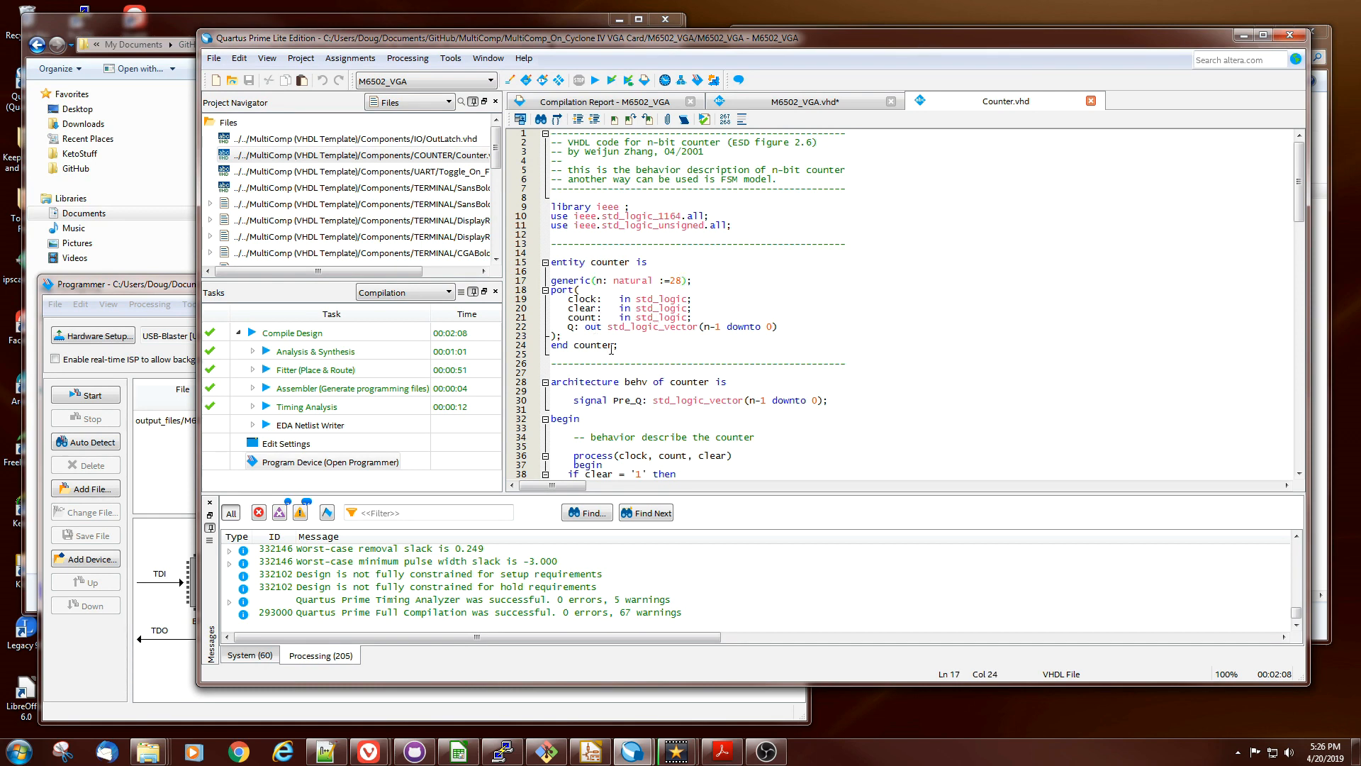
scroll("down", 3)
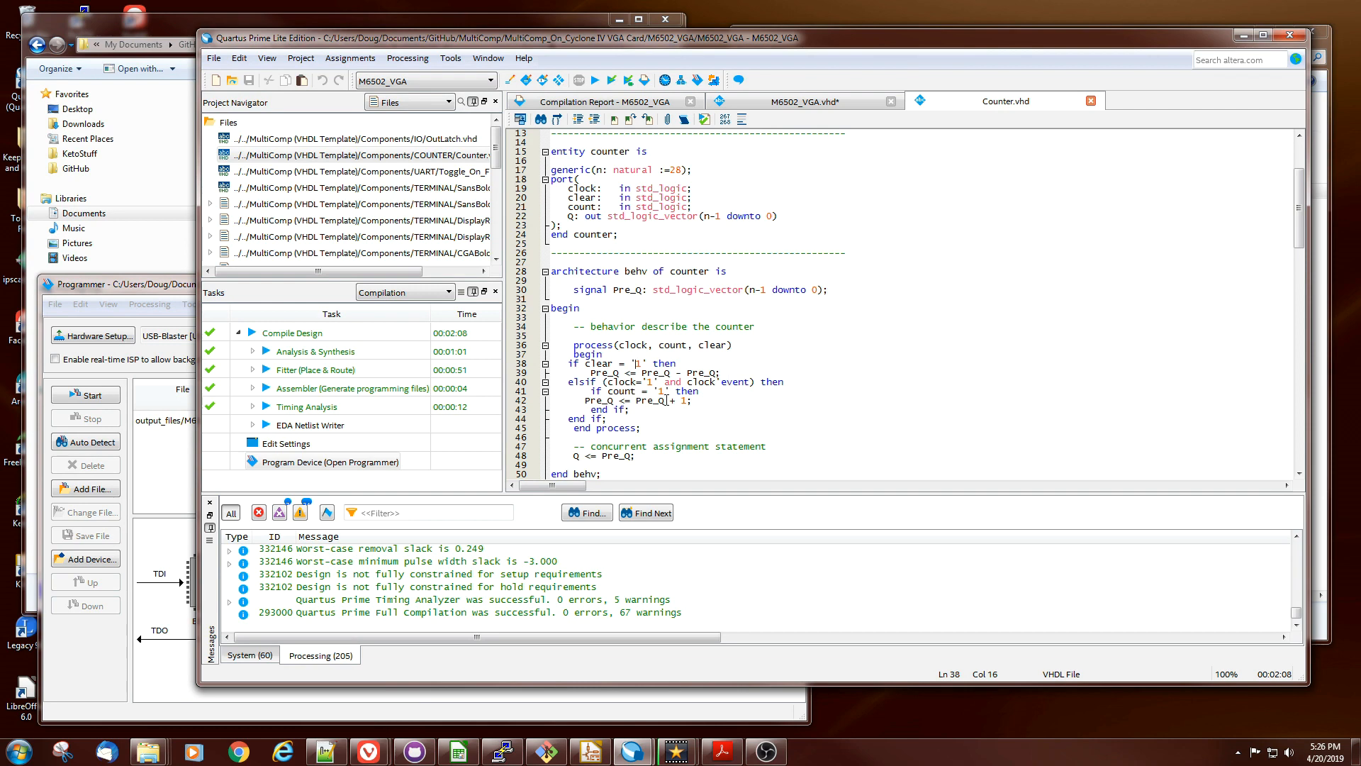
mouse_move(662, 410)
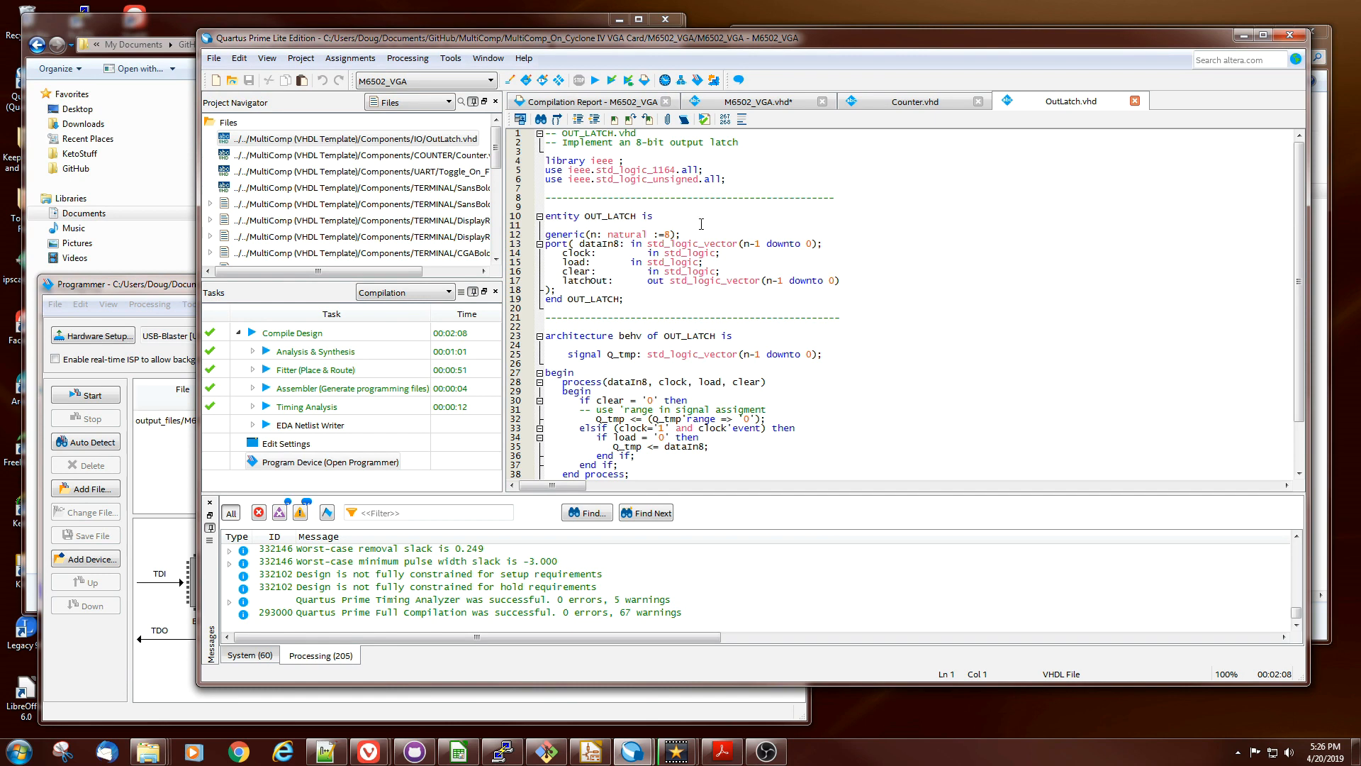
- Scroll OutLatch.vhd to show its clear, load and latchOut architecture
scroll("down", 3)
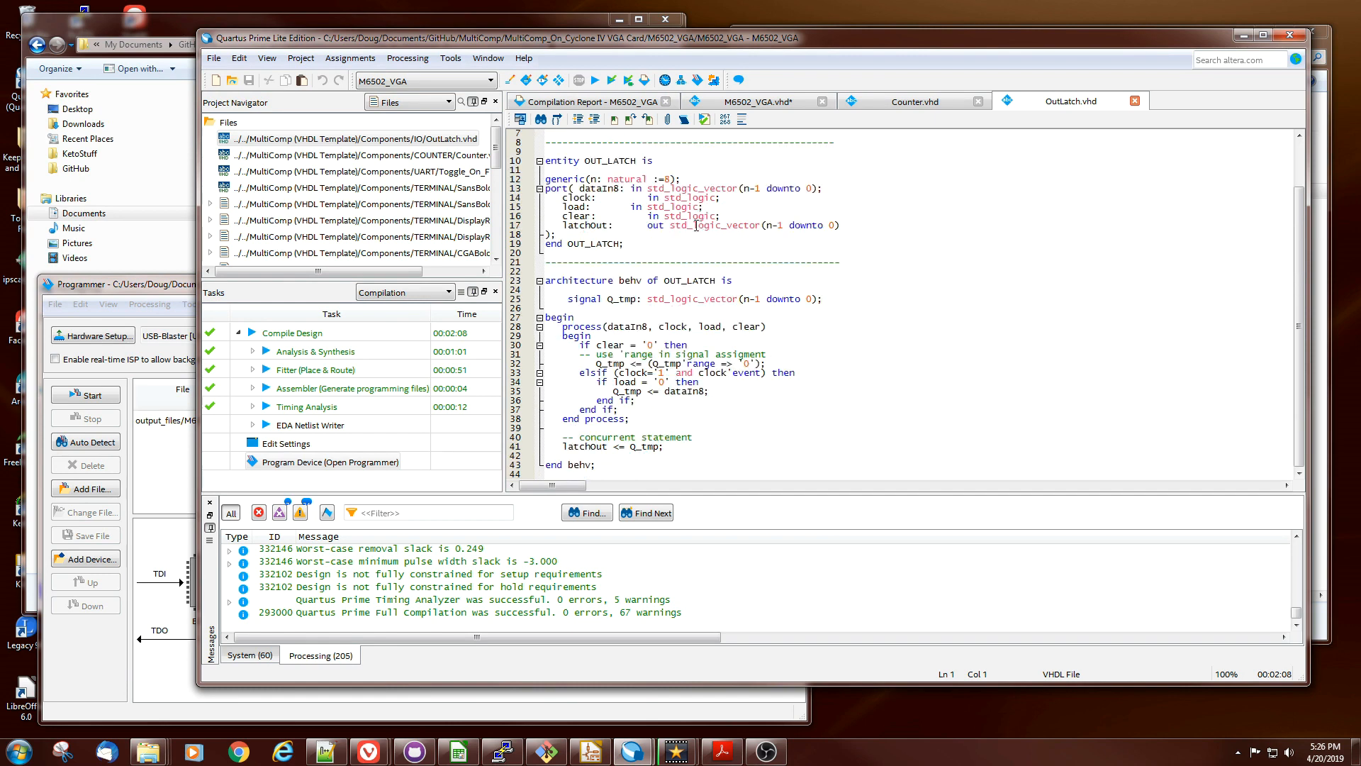
mouse_move(611, 402)
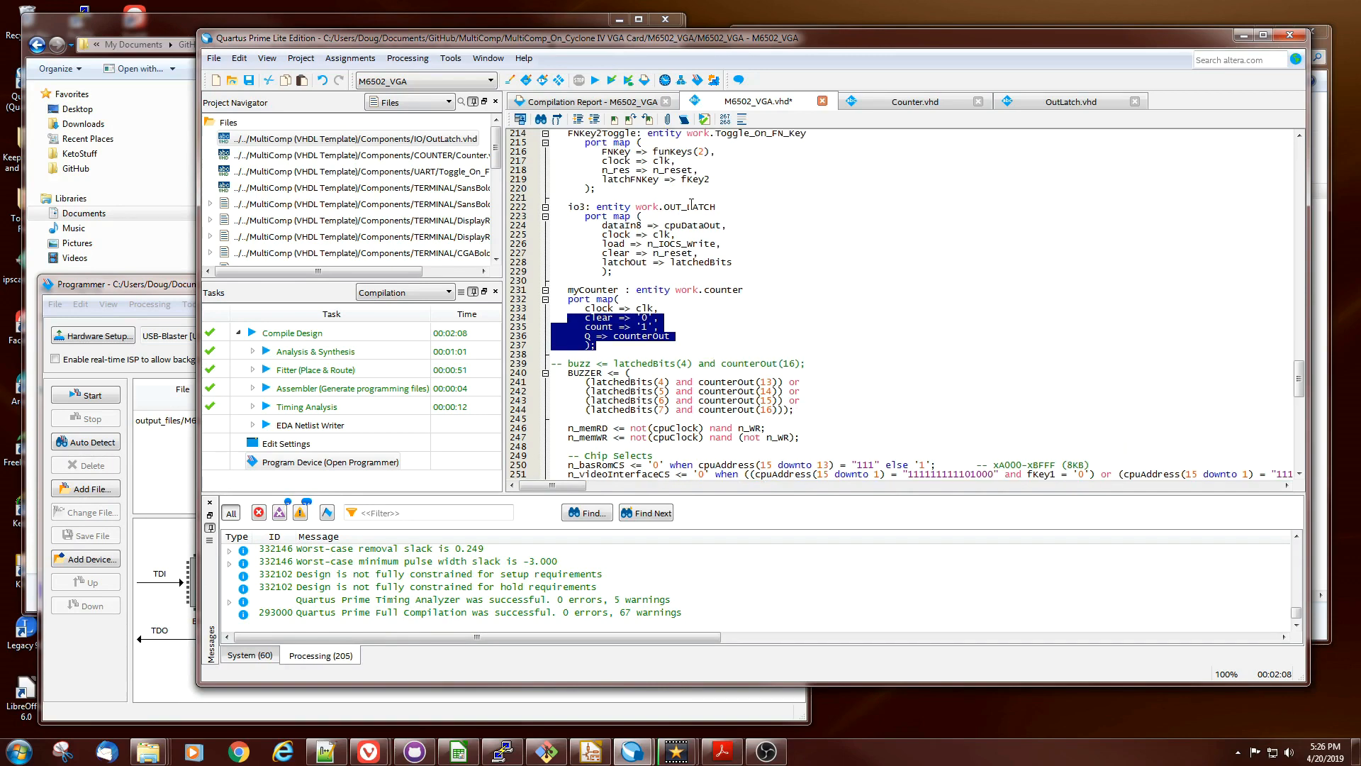
- Highlight the OUT_LATCH entity name on line 222 of M6502_VGA.vhd
double_click(690, 206)
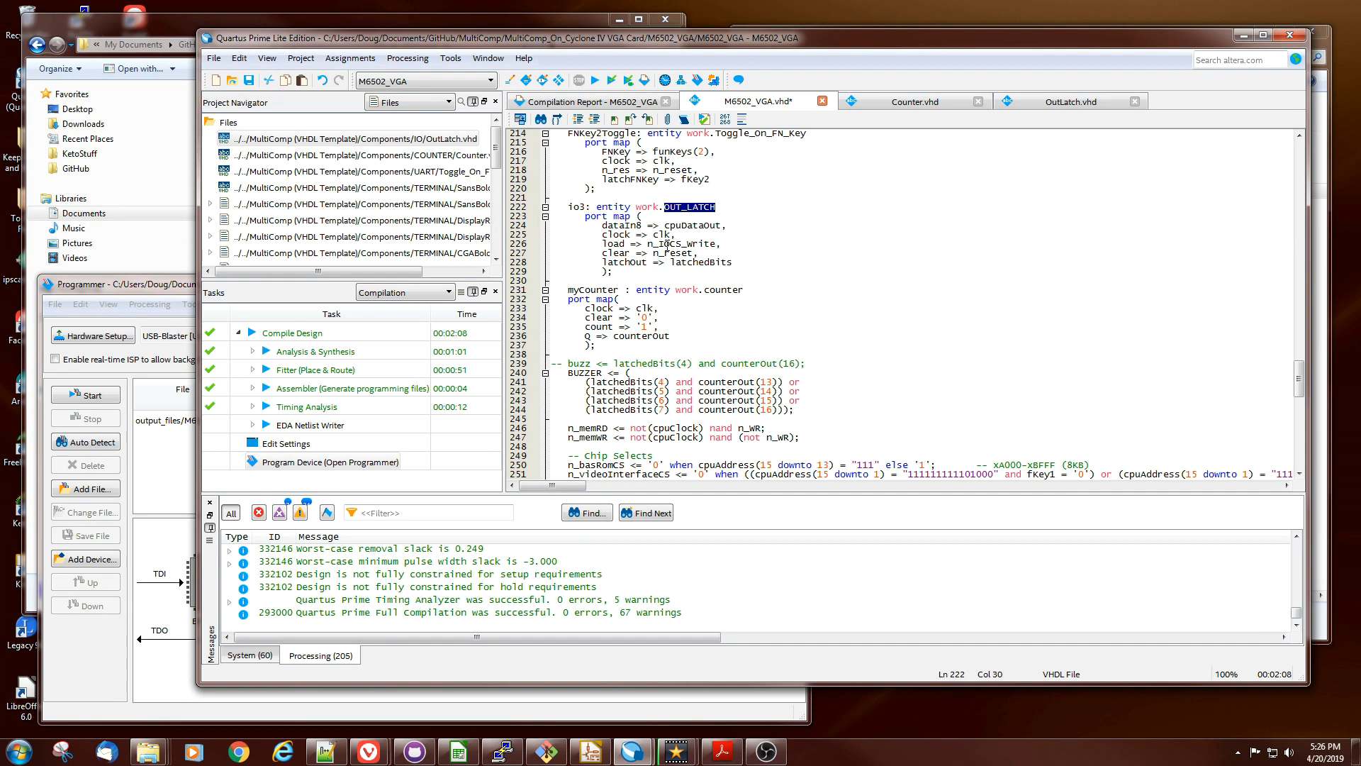
mouse_move(772, 487)
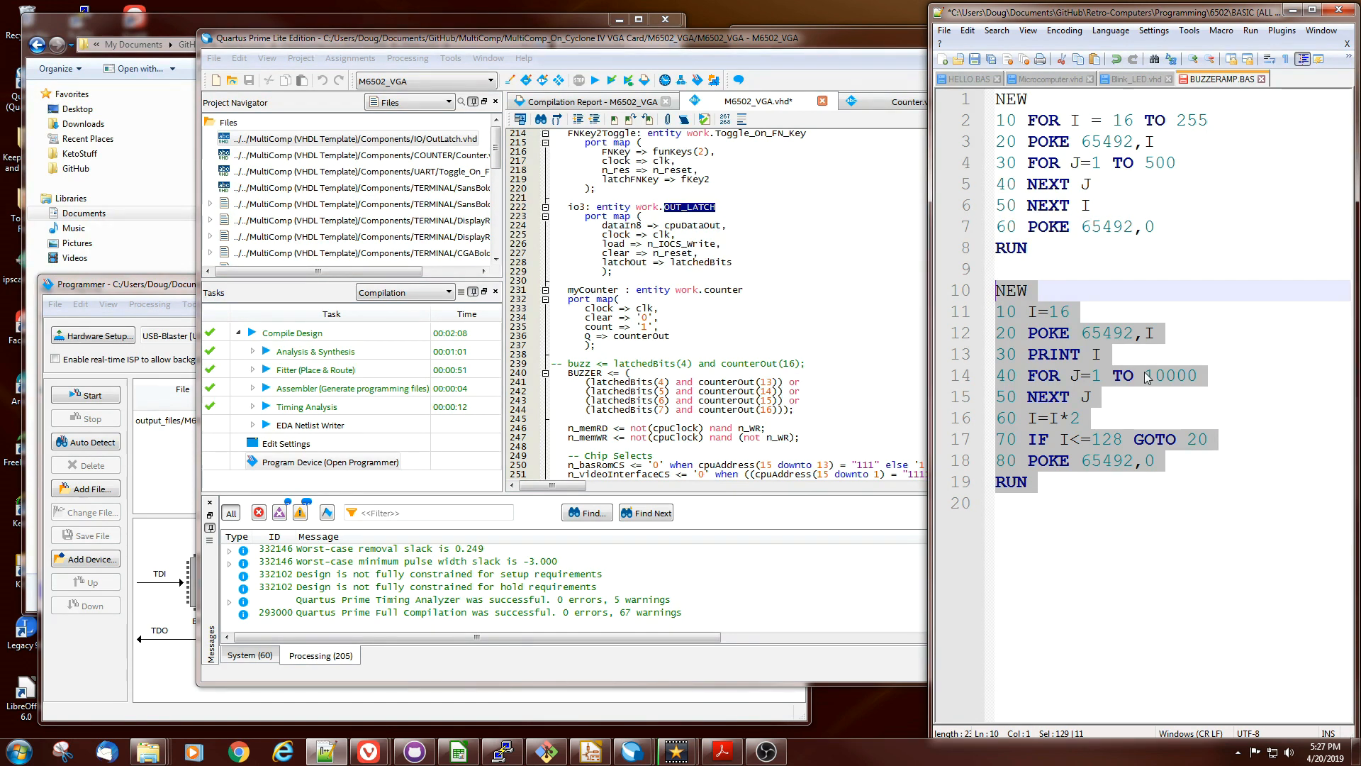
- Open the Quartus Pin Planner showing BUZZER assigned to PIN_85
type("1")
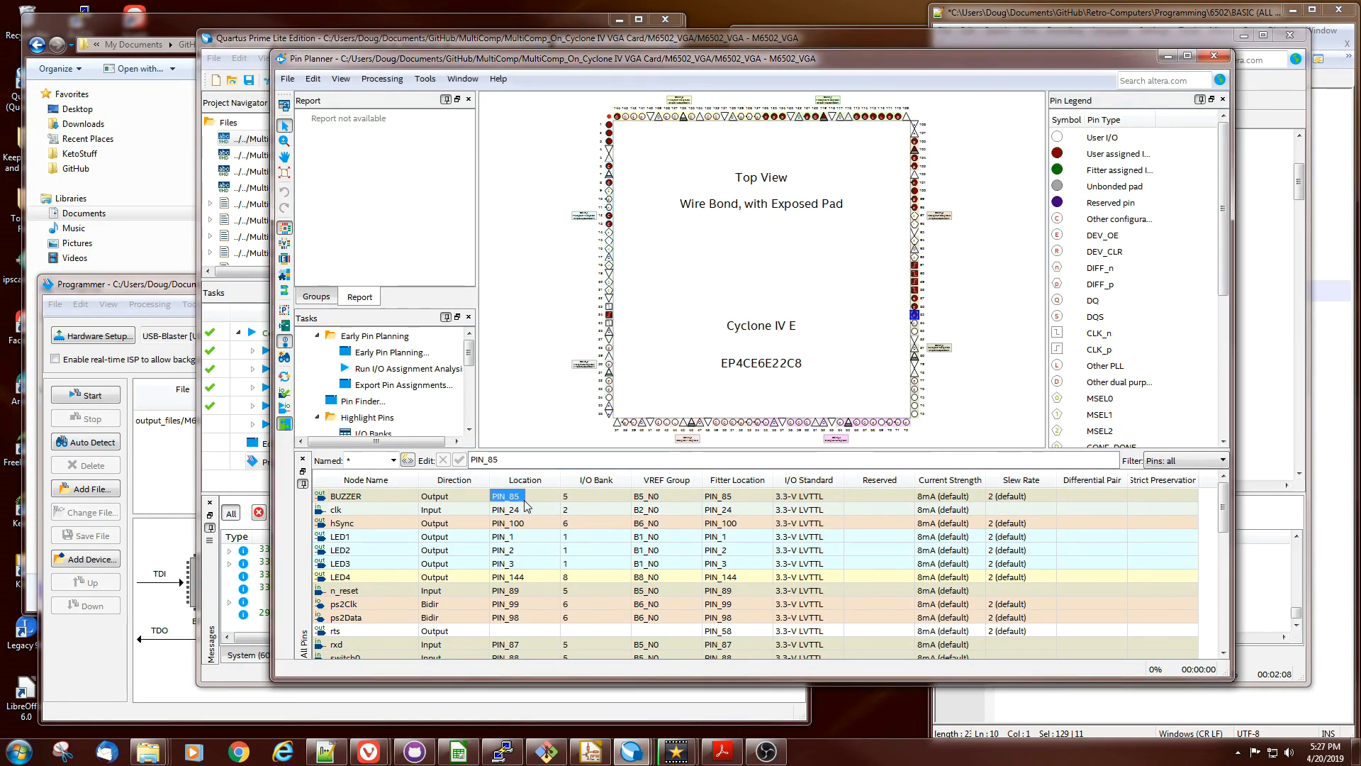
- Close the Pin Planner and return to M6502_VGA.vhd's latch and counter code
left_click(807, 496)
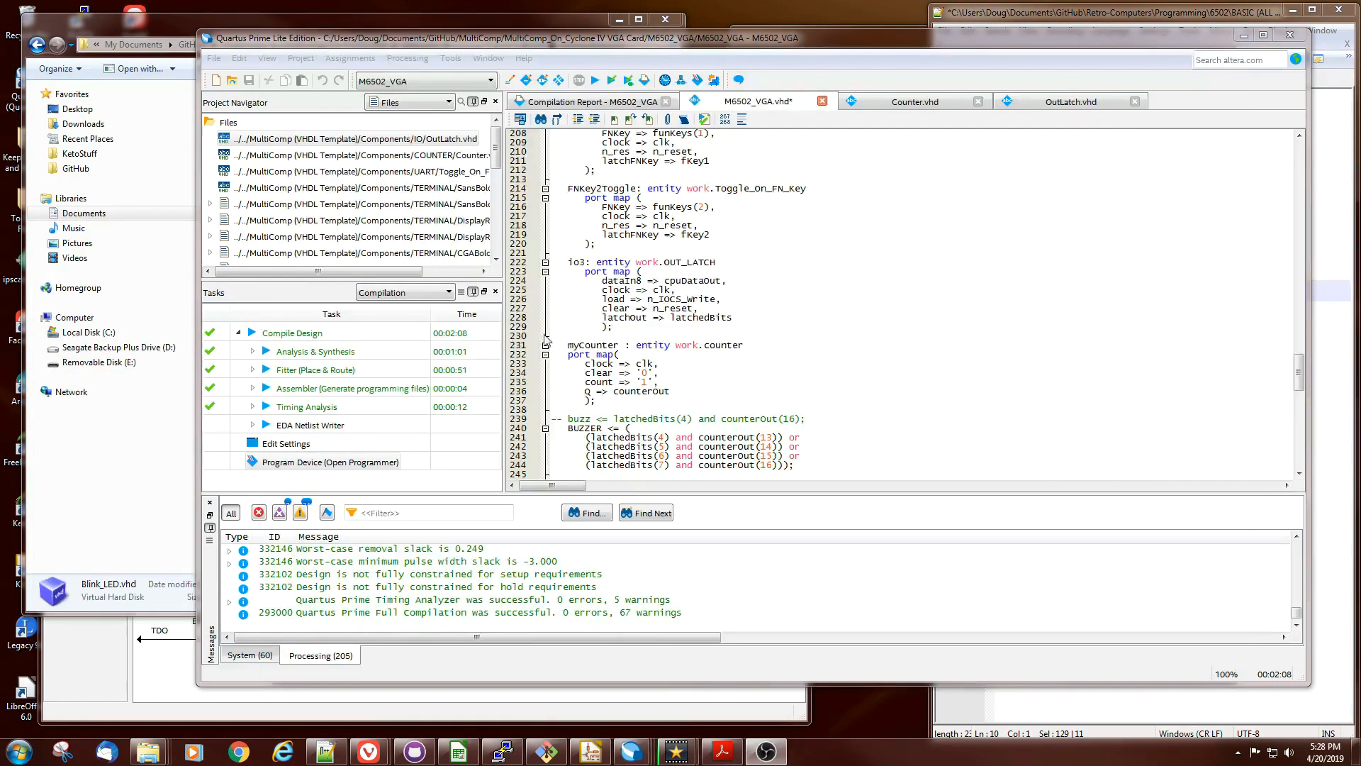
left_click(697, 309)
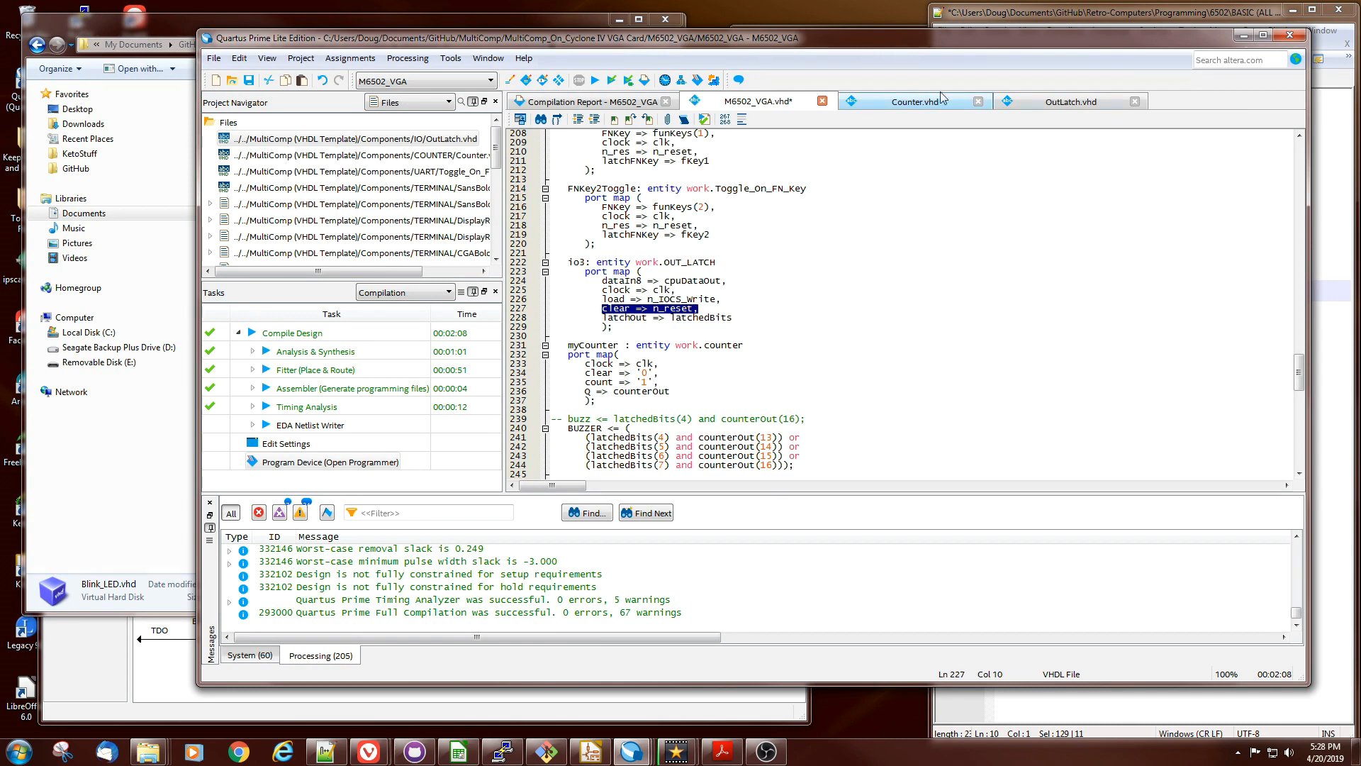
left_click(1068, 101)
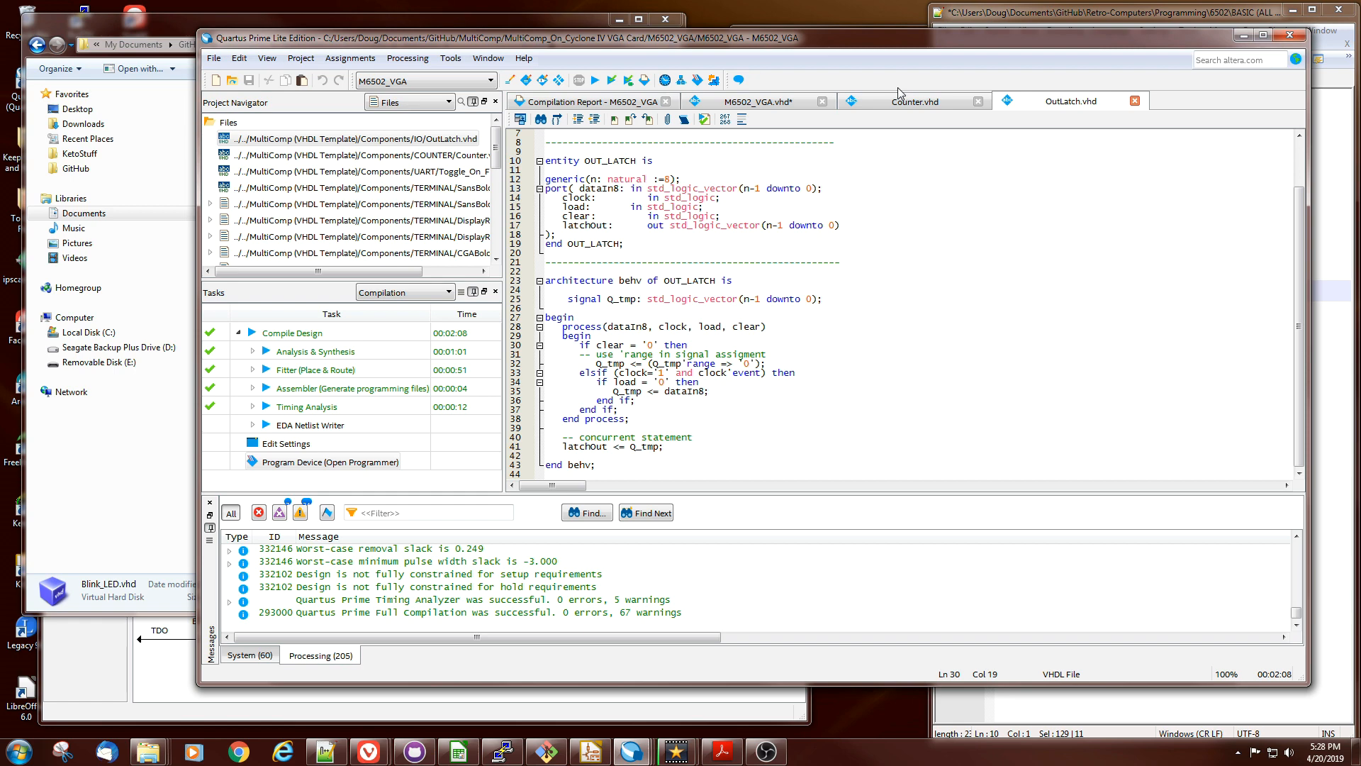
mouse_move(723, 108)
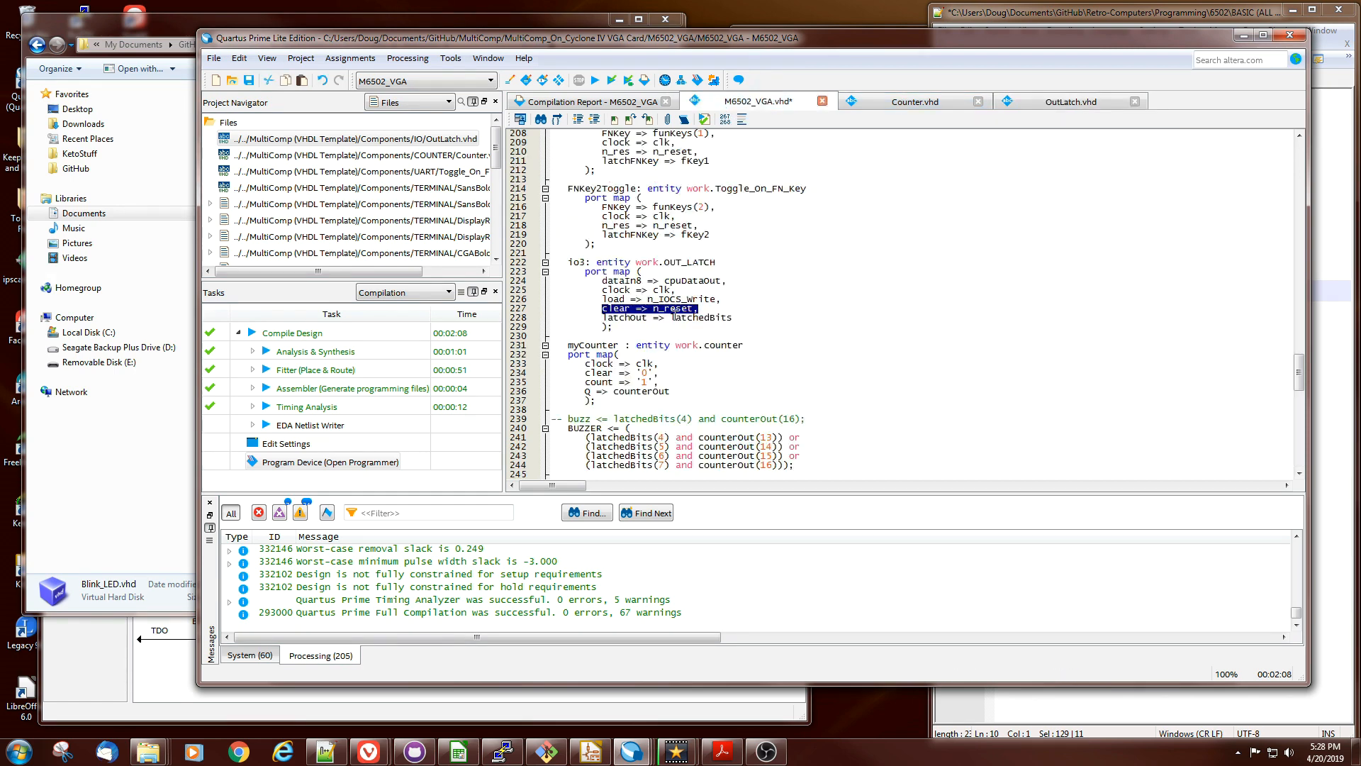
left_click(700, 308)
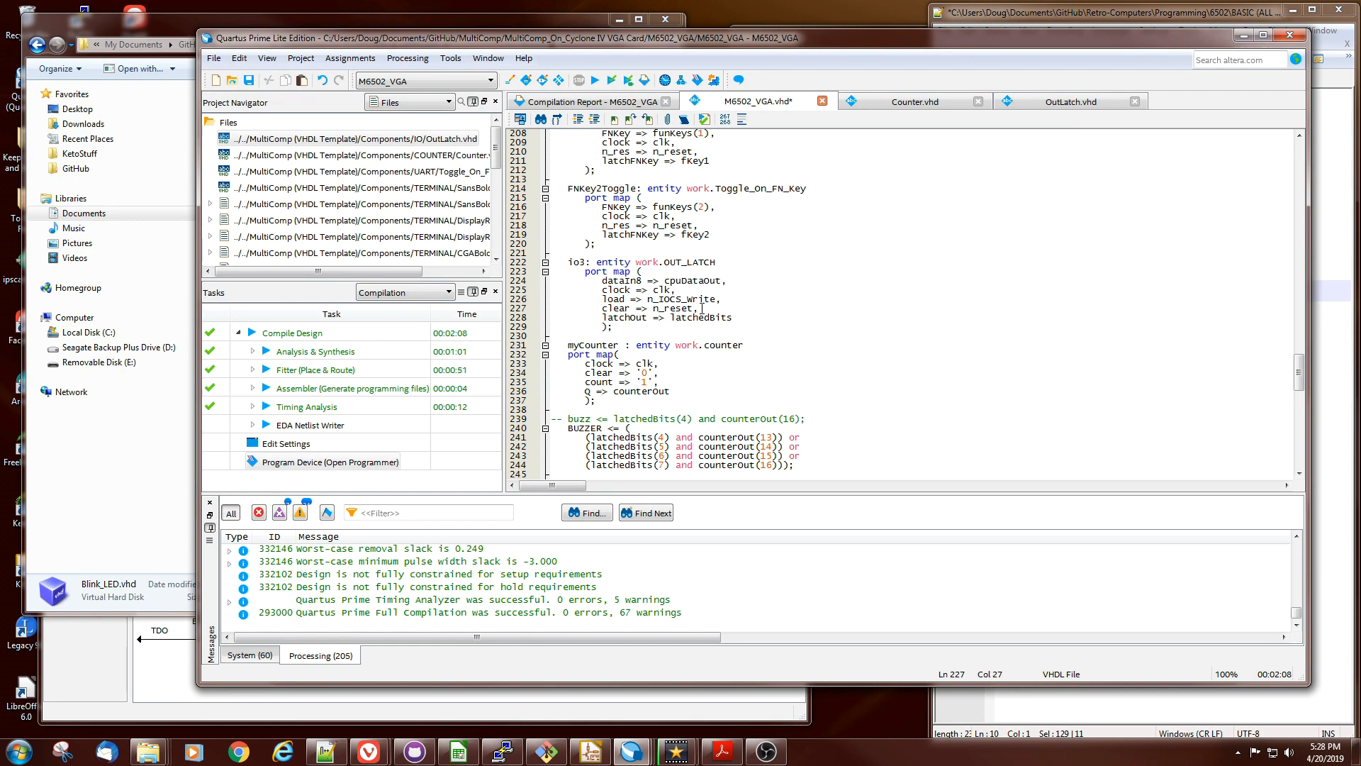